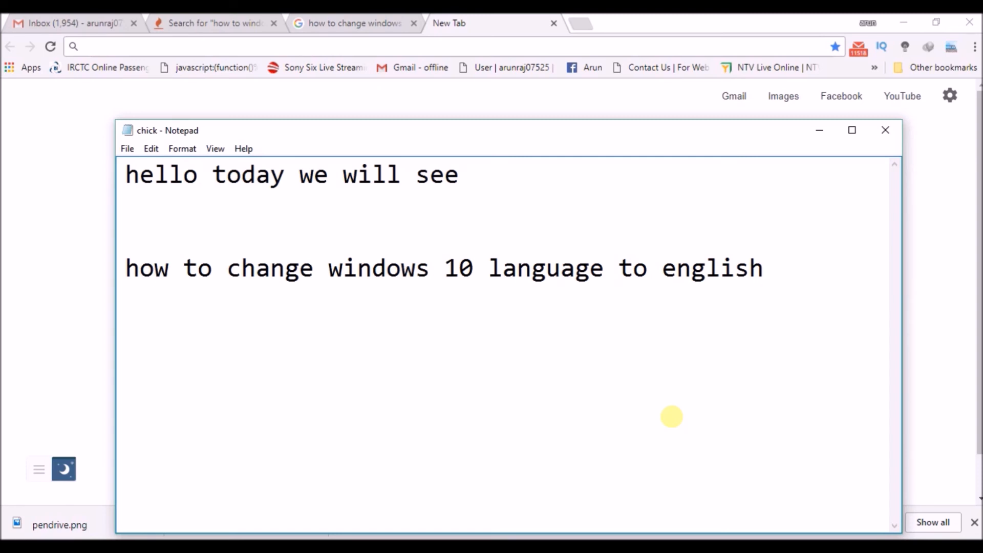
# Step: Open the Start menu over the Notepad intro note
pyautogui.click(763, 269)
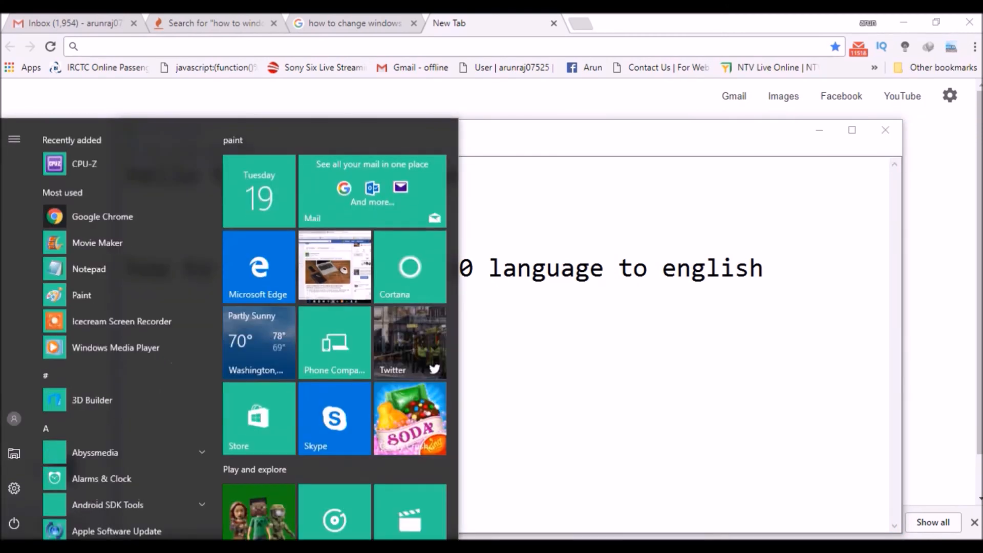
pyautogui.moveTo(14, 489)
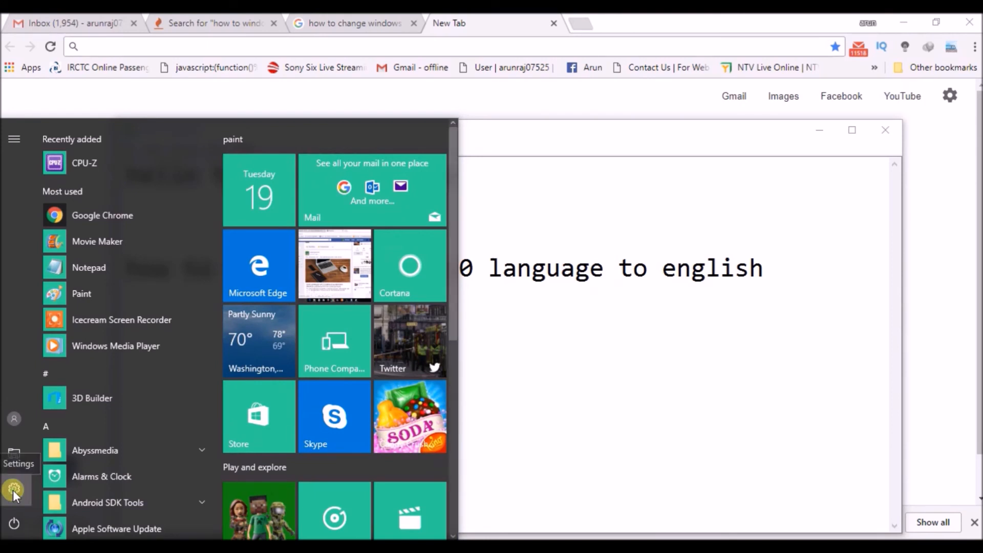
# Step: Open Settings and reach the Time & language Region & language page
pyautogui.click(13, 490)
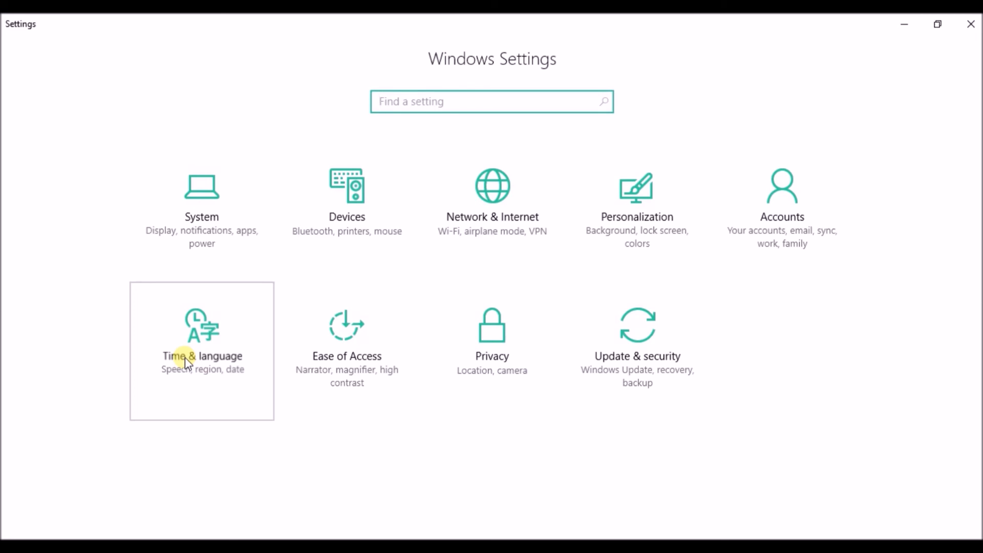
pyautogui.click(202, 350)
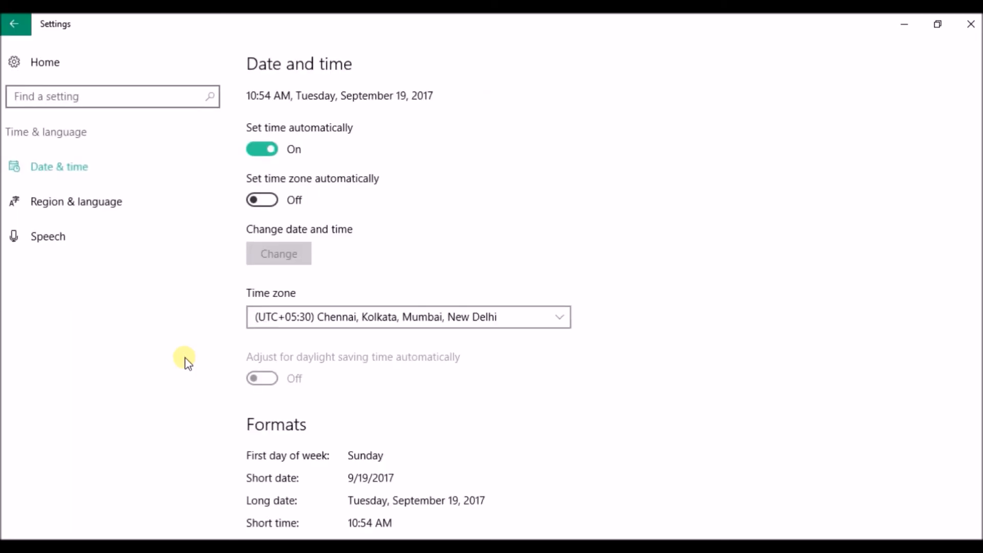
pyautogui.moveTo(97, 208)
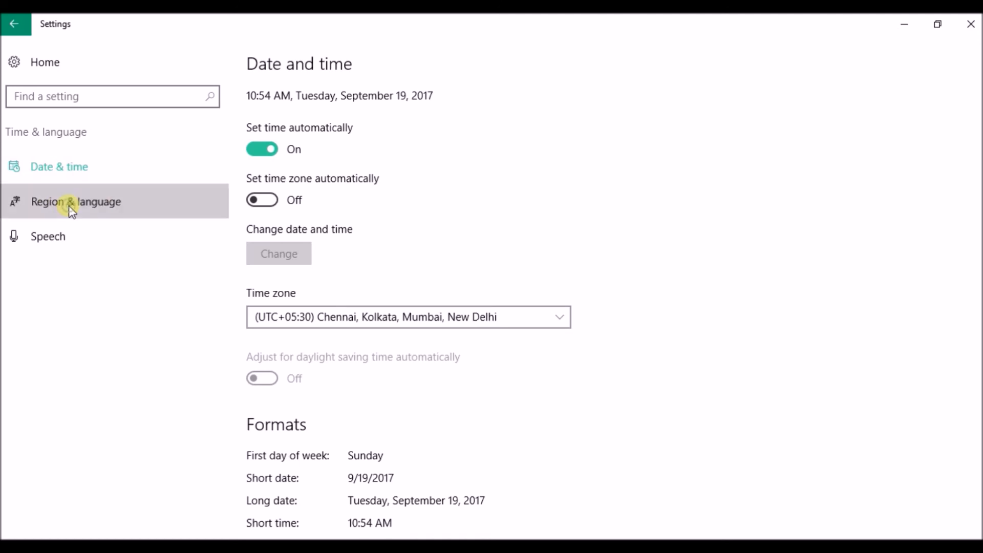
pyautogui.click(76, 201)
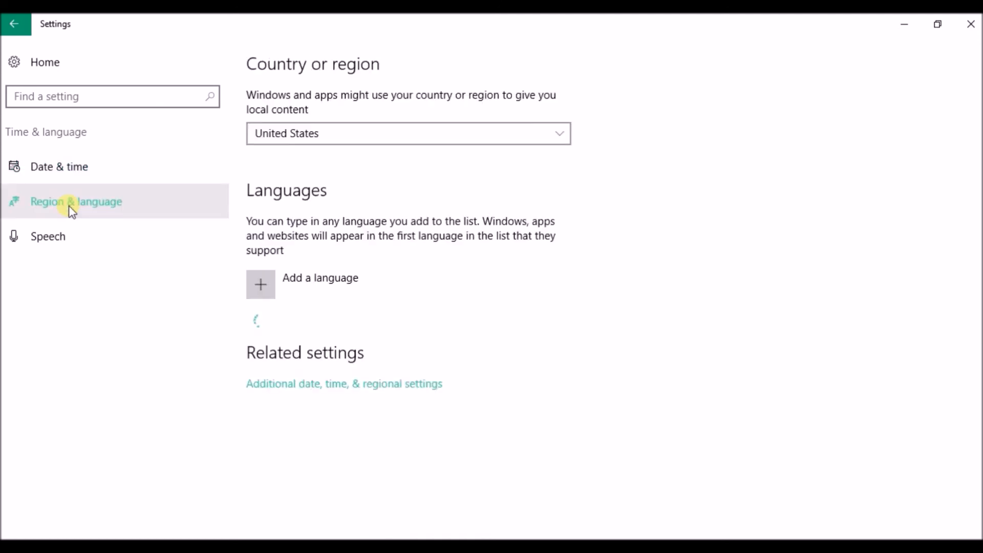
pyautogui.moveTo(260, 286)
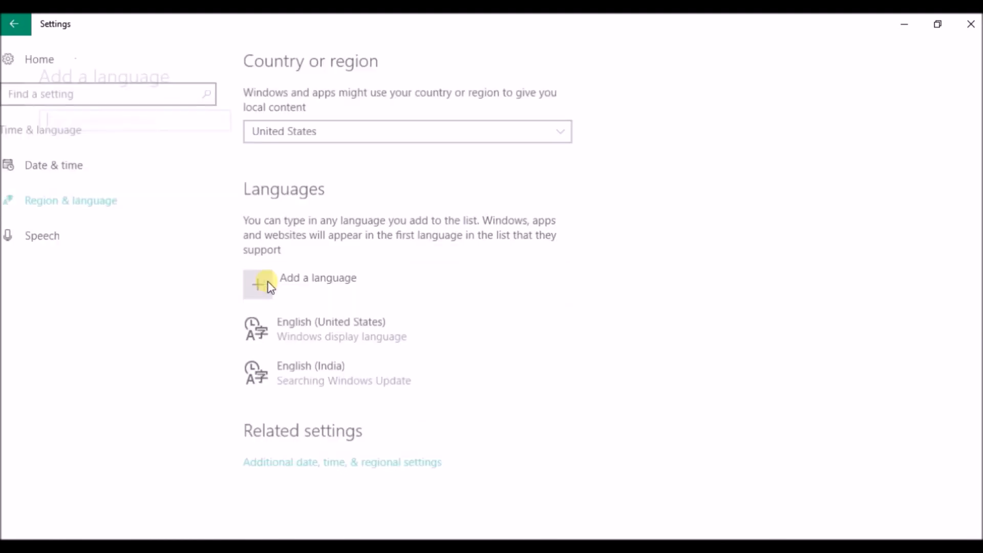
# Step: Add a language by searching 'English' and showing its regional variants
pyautogui.click(259, 283)
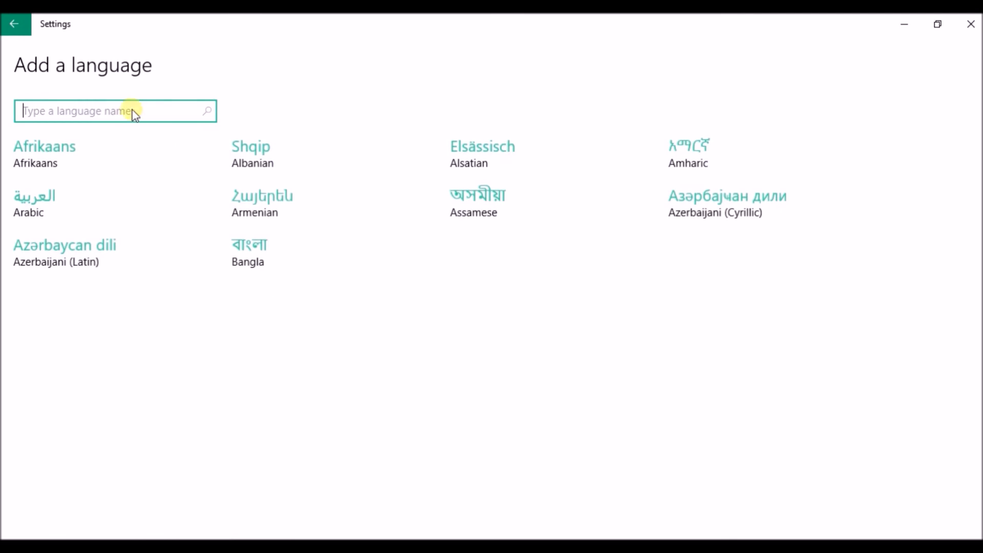
pyautogui.scroll(-3)
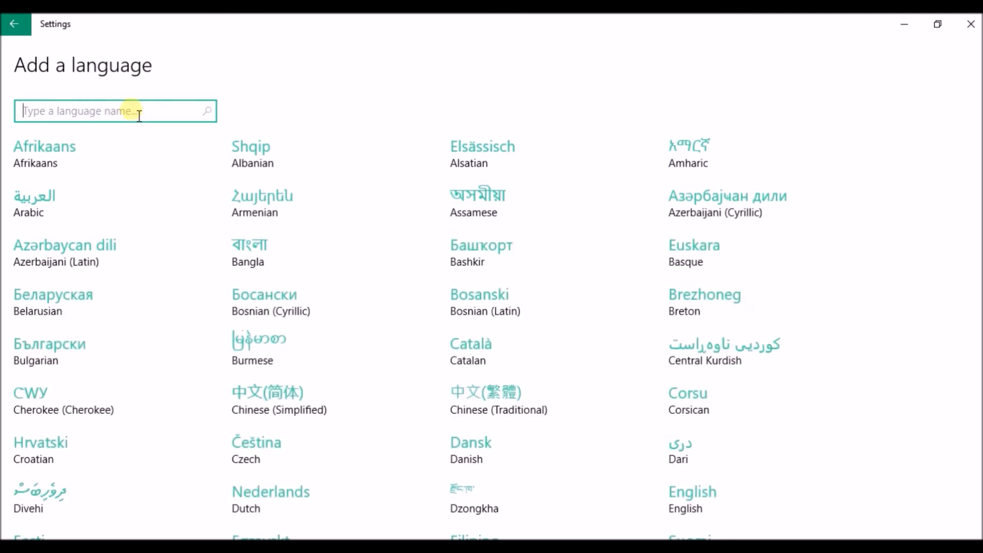
pyautogui.write('English')
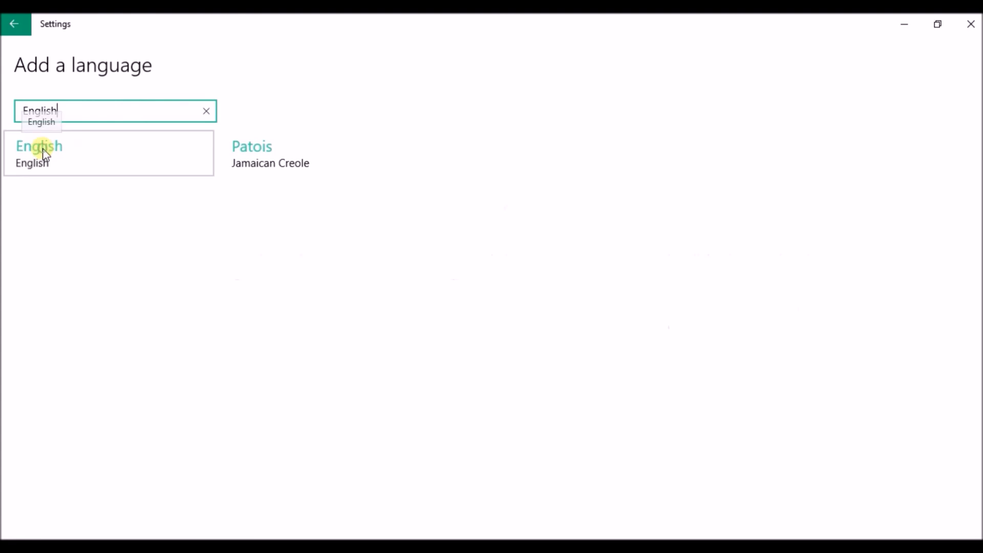
pyautogui.click(39, 146)
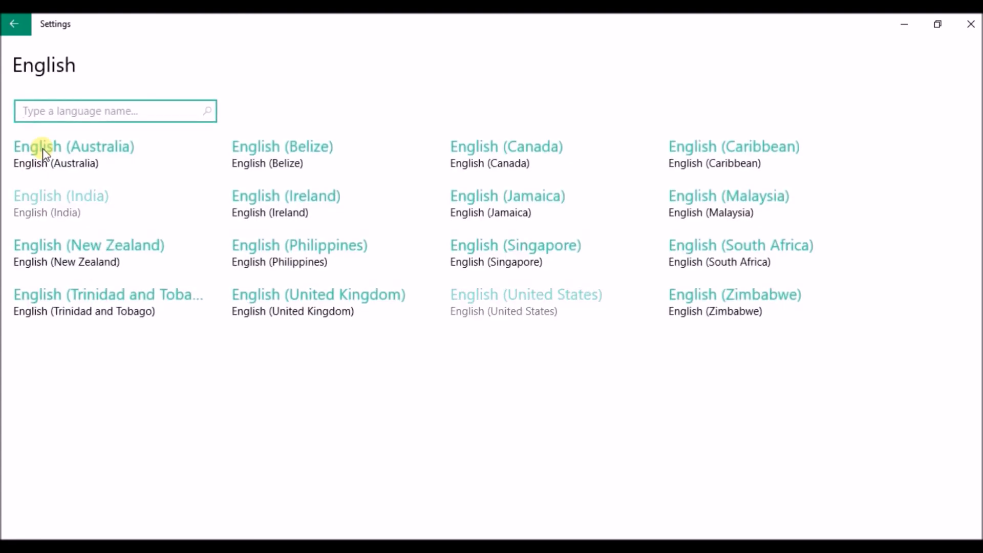
pyautogui.moveTo(244, 191)
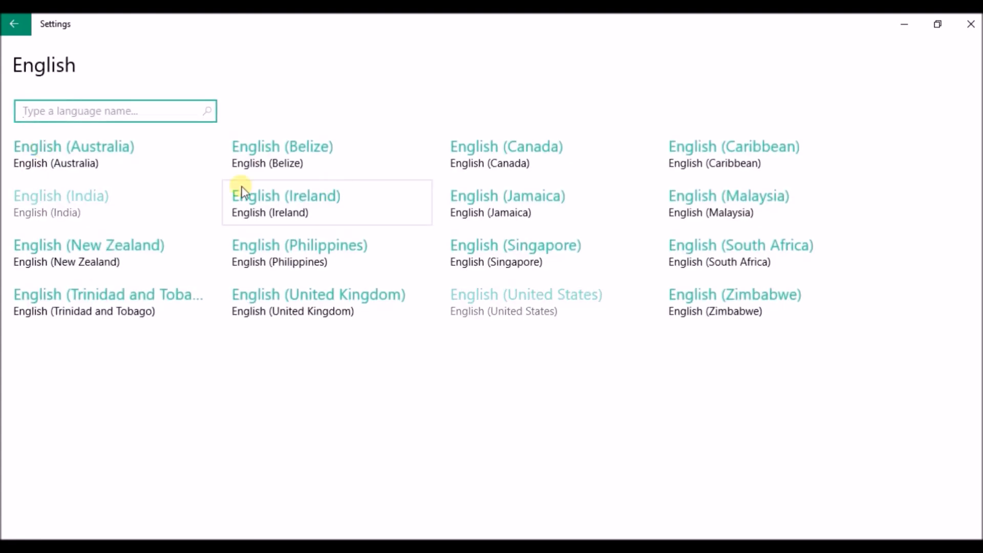
pyautogui.moveTo(165, 176)
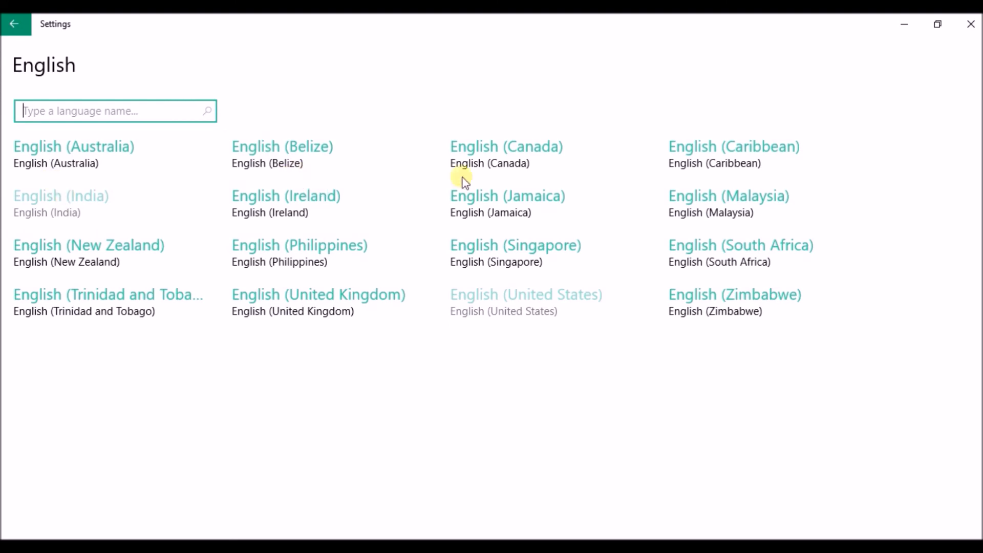
pyautogui.moveTo(156, 237)
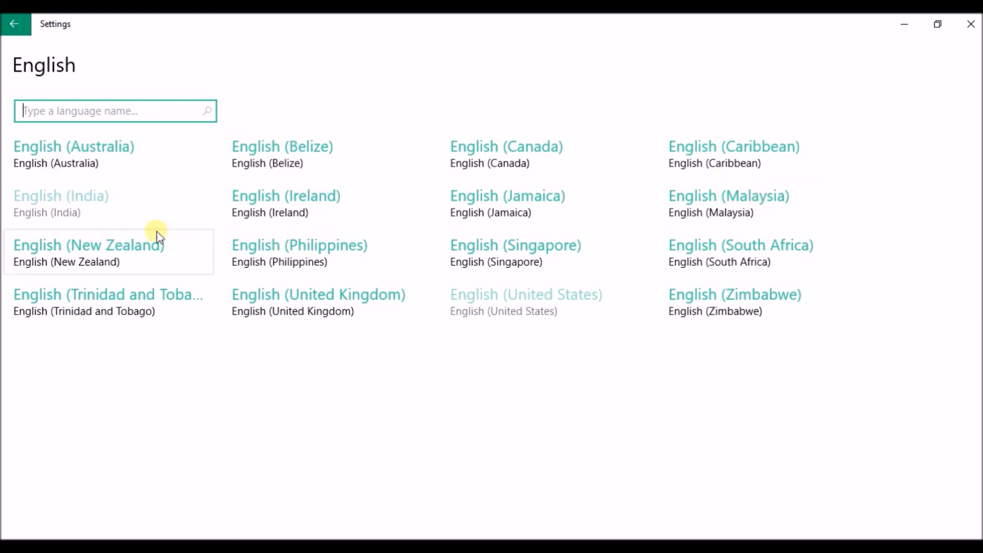
pyautogui.moveTo(275, 228)
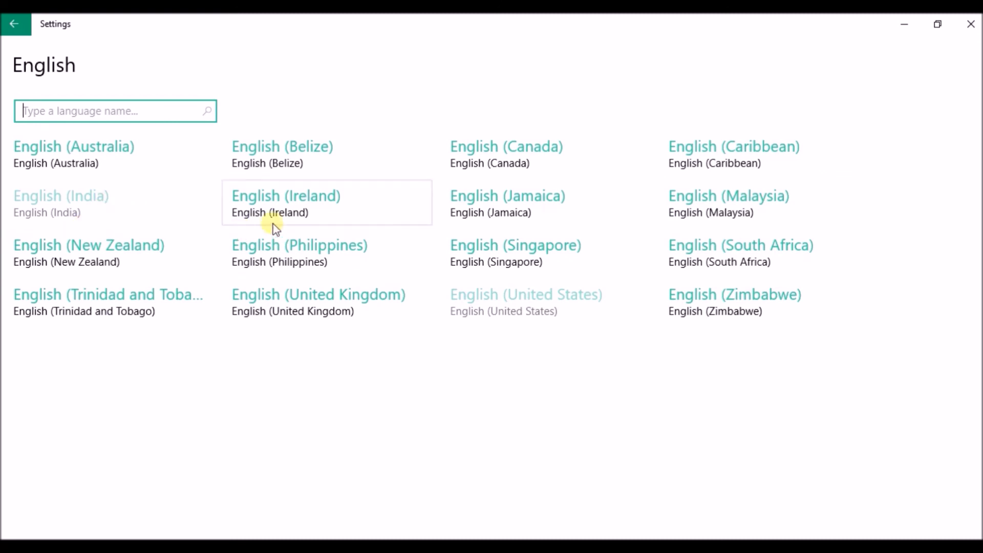
pyautogui.moveTo(775, 251)
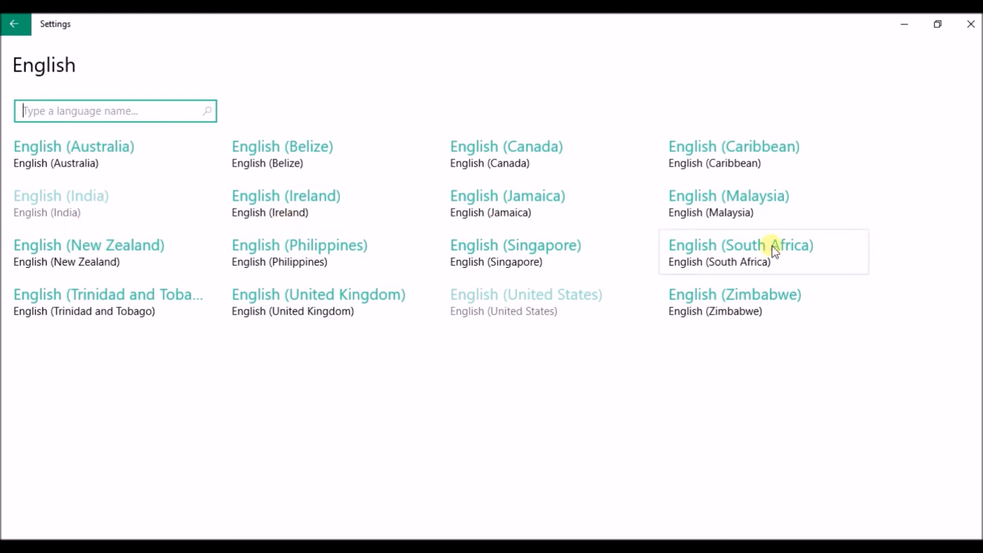
pyautogui.moveTo(118, 270)
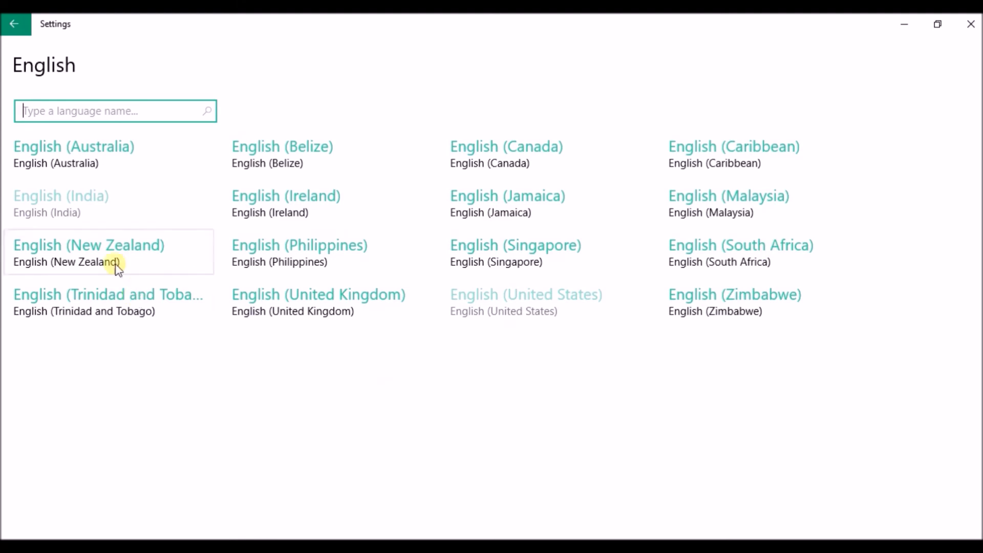
pyautogui.moveTo(112, 251)
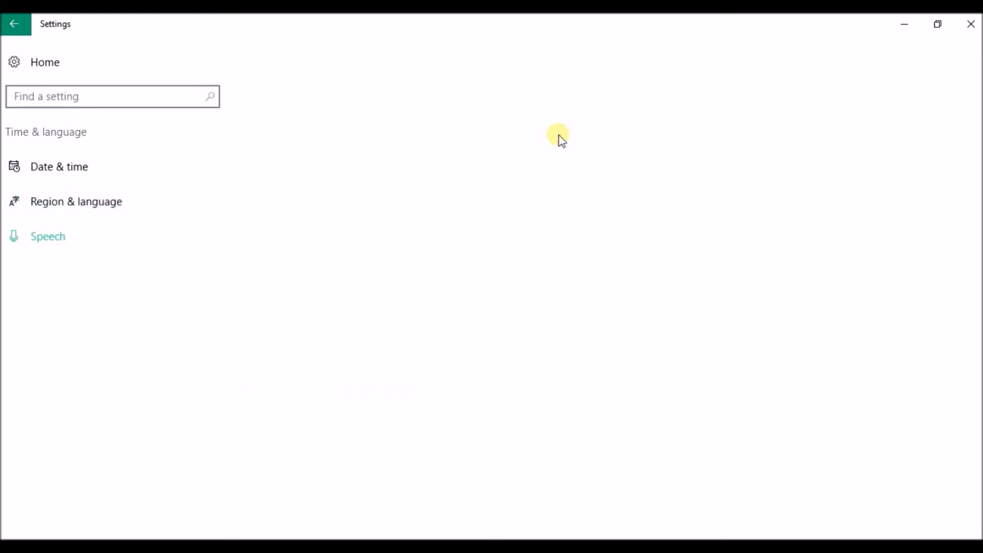
# Step: Set speech language to English (India), then return to Region & language
pyautogui.click(48, 237)
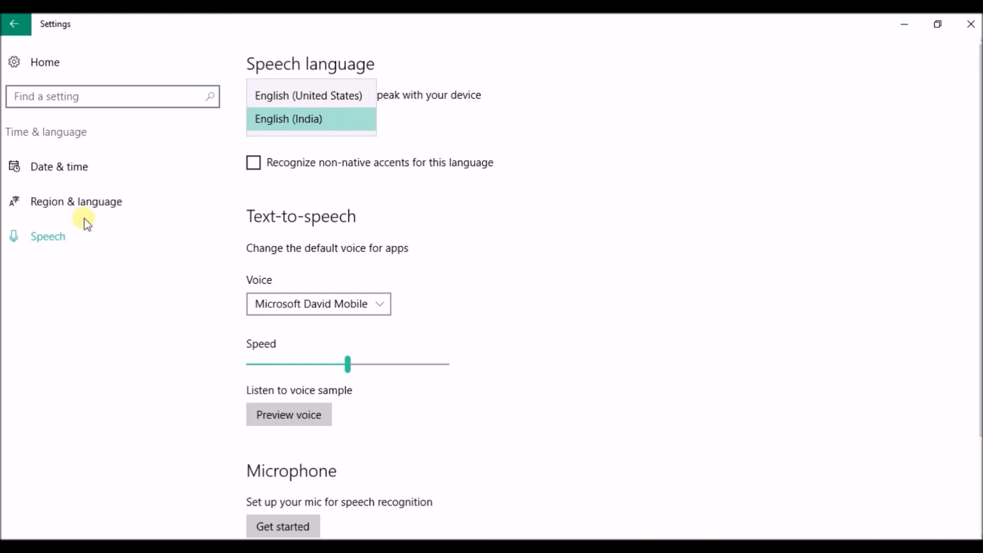
pyautogui.click(310, 119)
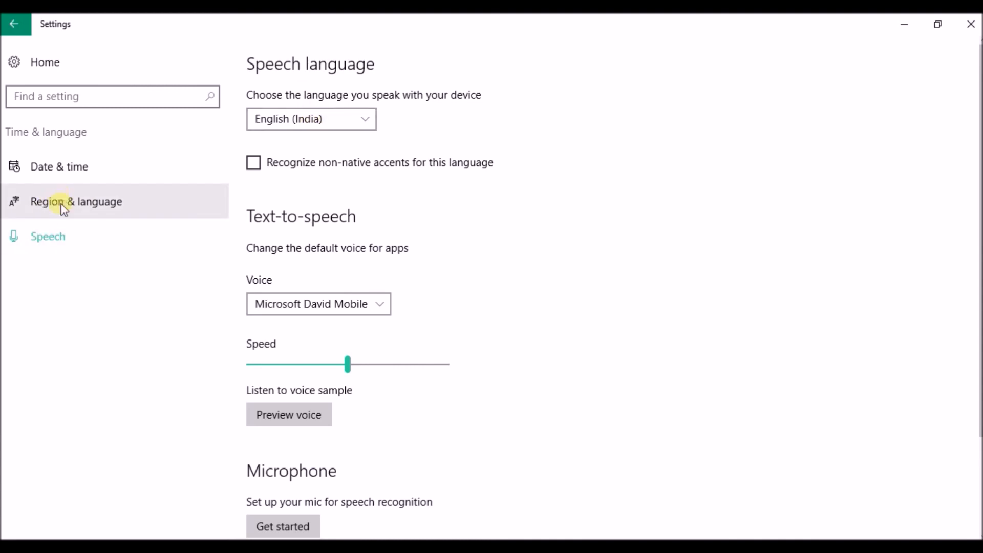
pyautogui.click(76, 201)
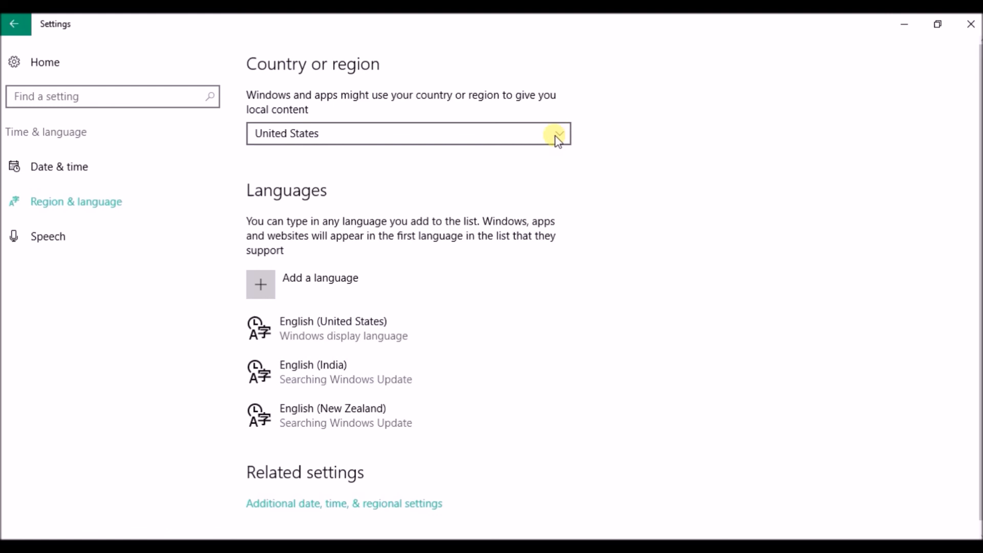
pyautogui.click(556, 134)
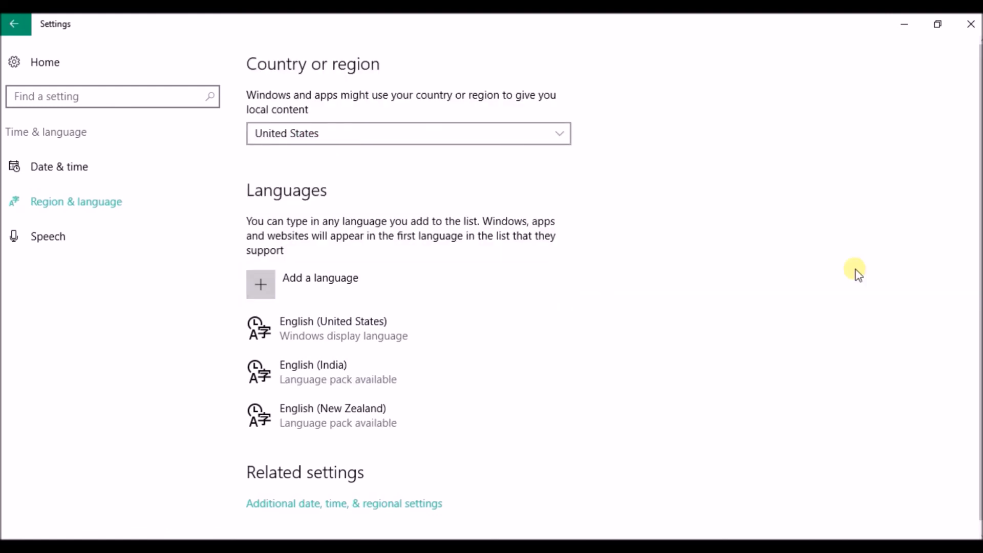
pyautogui.moveTo(937, 245)
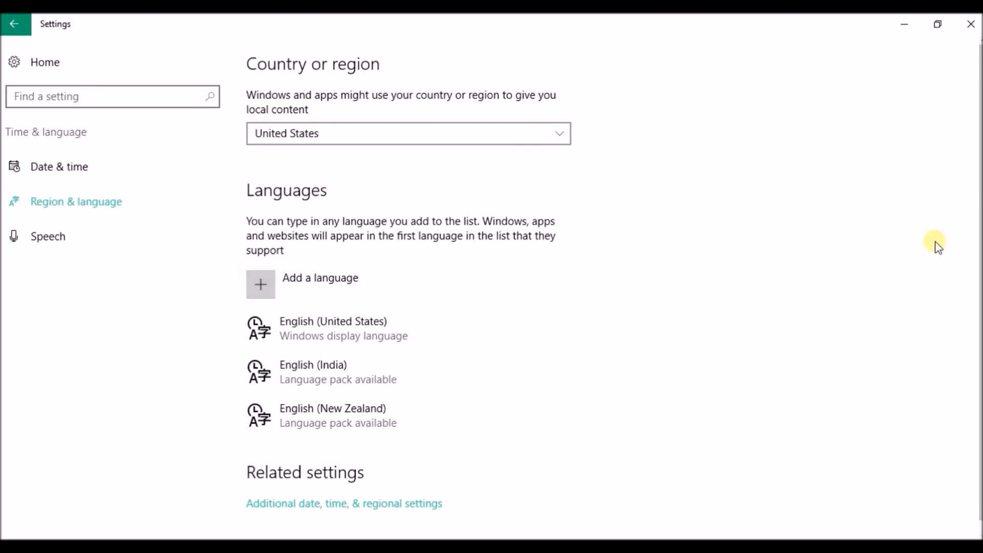
pyautogui.scroll(3)
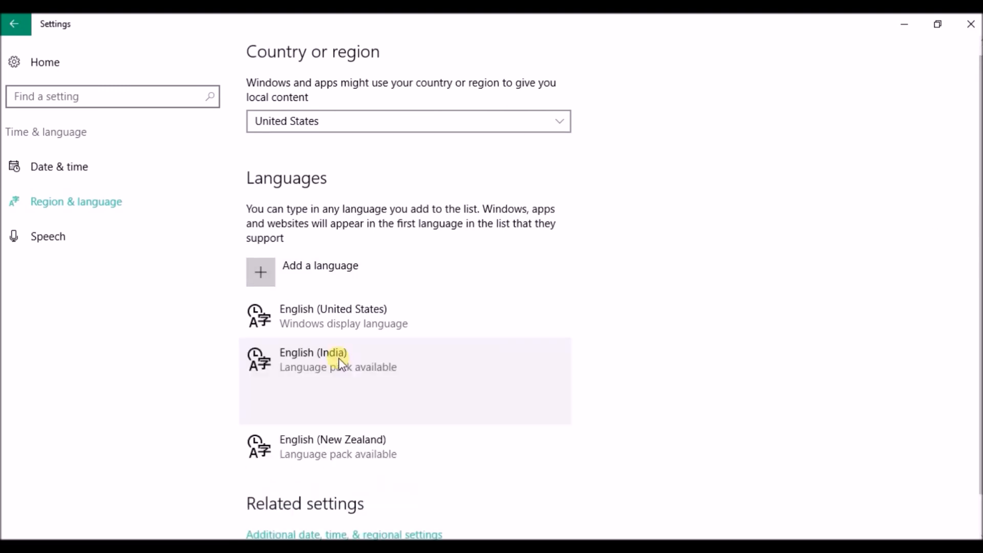
pyautogui.click(338, 359)
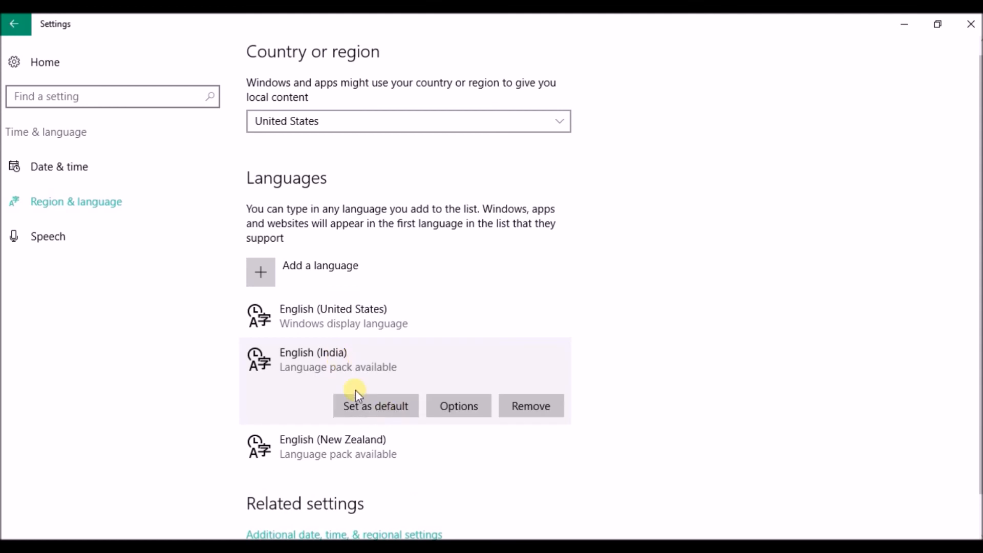
pyautogui.moveTo(352, 392)
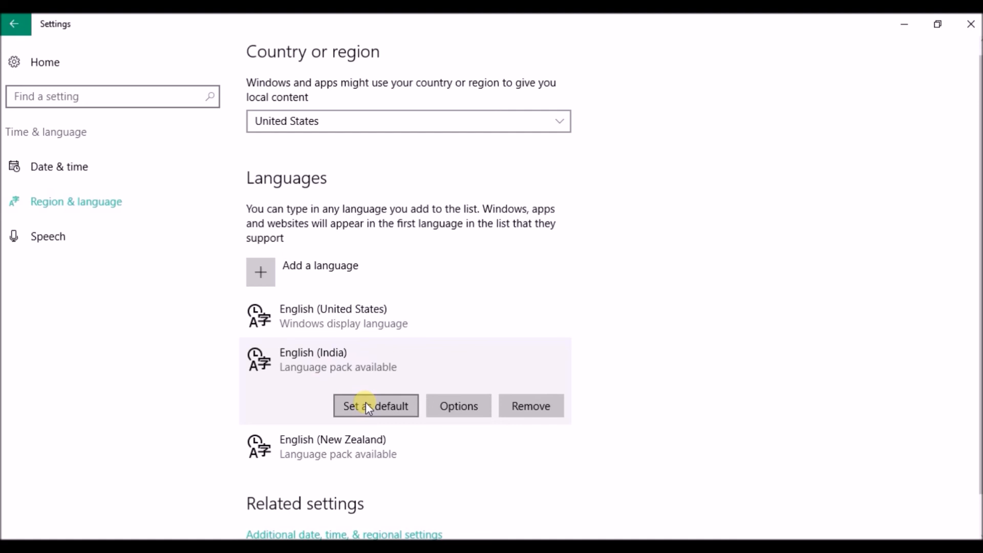
pyautogui.click(375, 406)
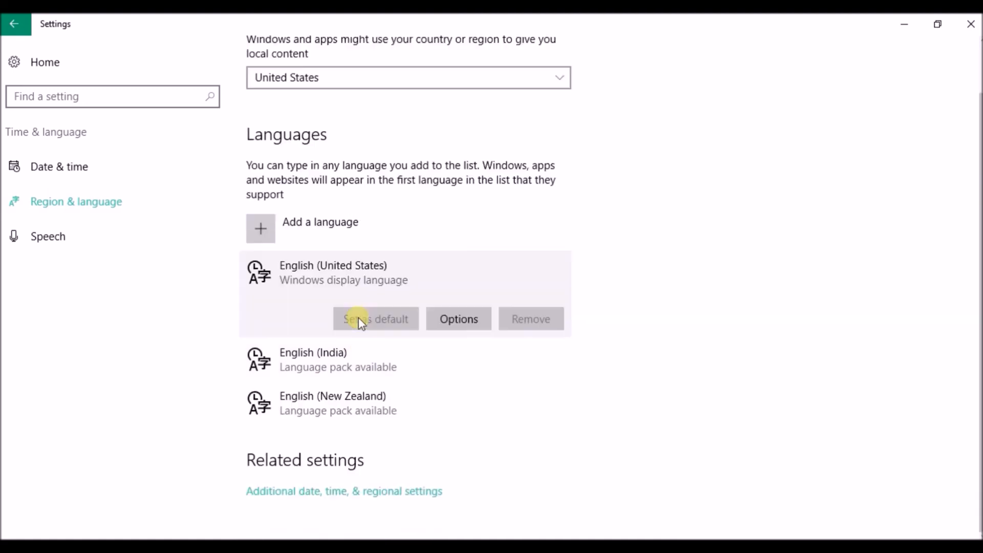
pyautogui.moveTo(351, 360)
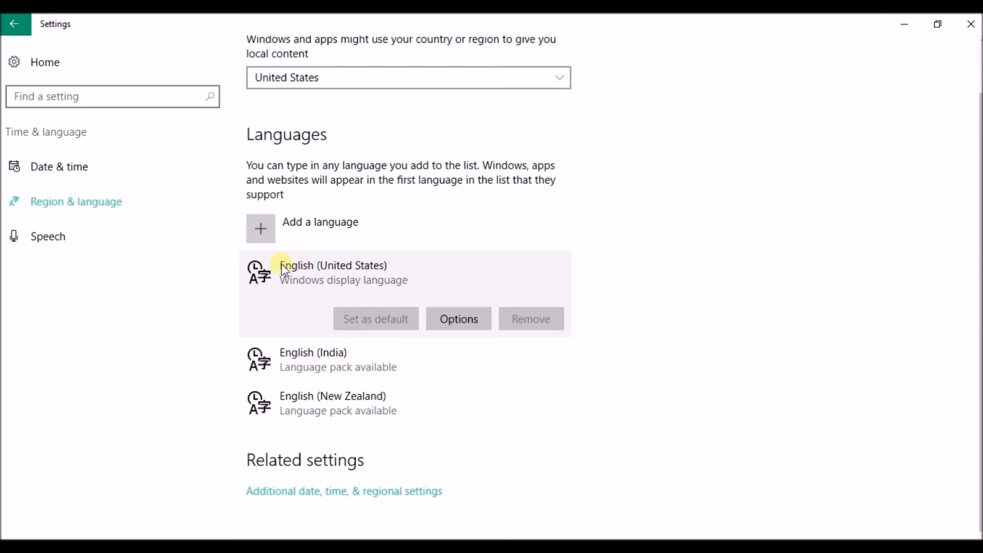
pyautogui.moveTo(278, 302)
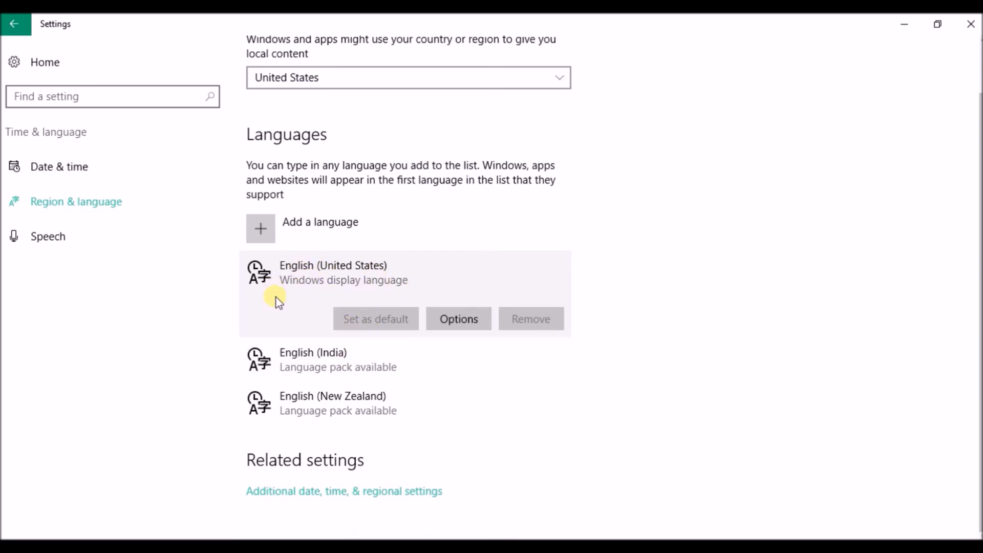
pyautogui.moveTo(282, 341)
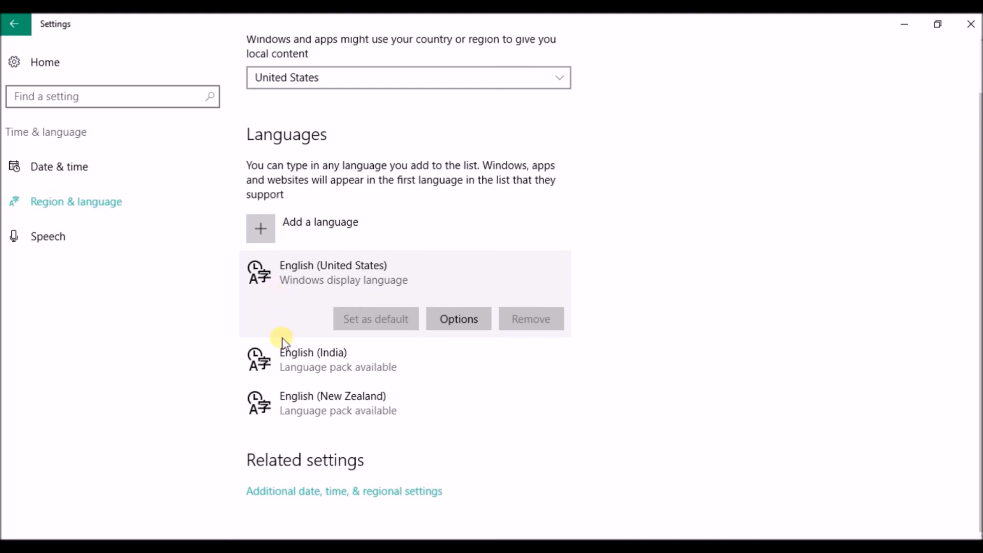
# Step: Set English (New Zealand) as the default language, above English (United States)
pyautogui.click(333, 403)
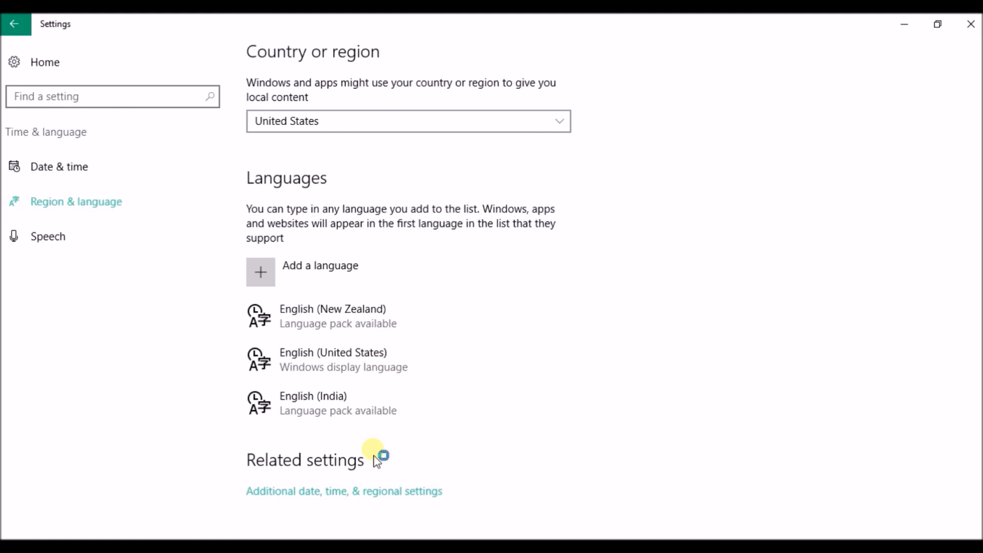
pyautogui.moveTo(375, 456)
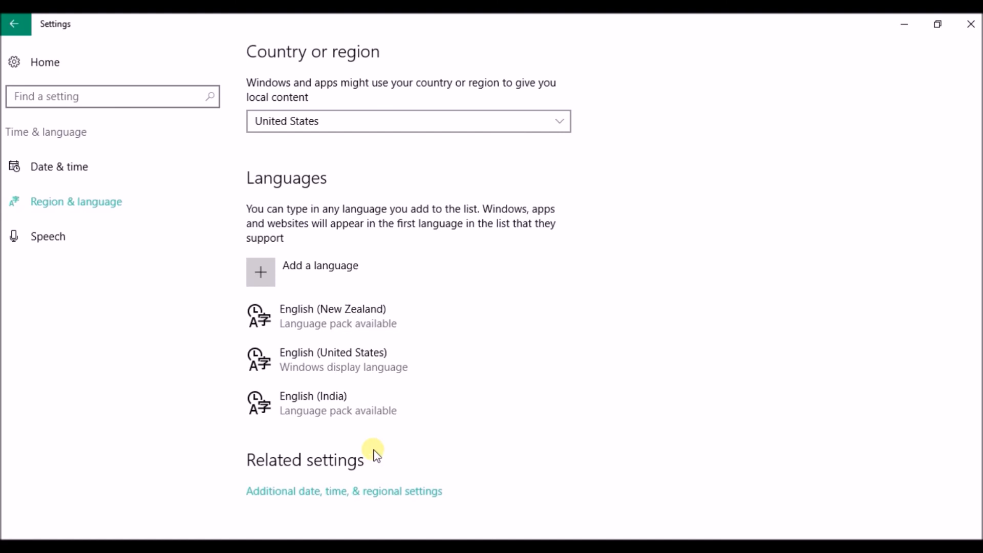
pyautogui.moveTo(620, 459)
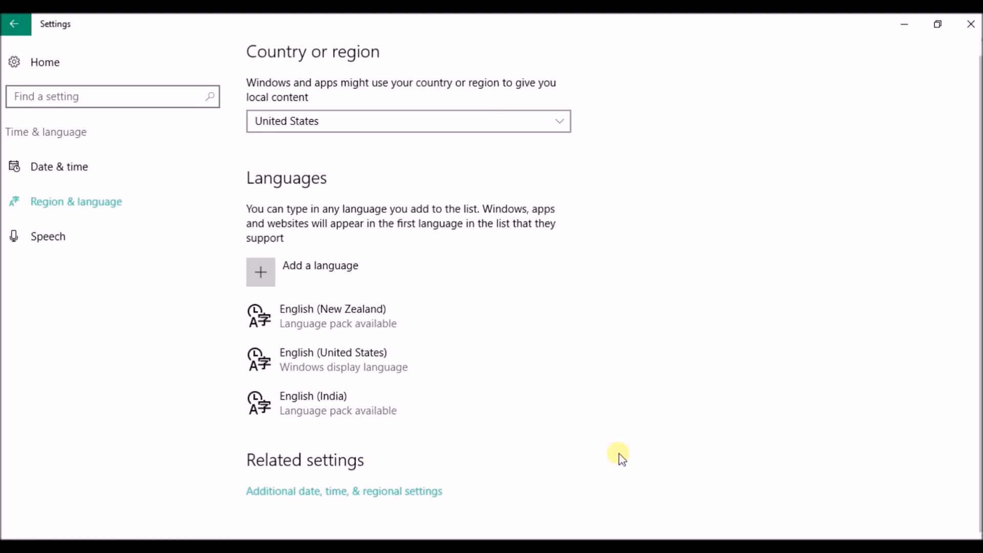